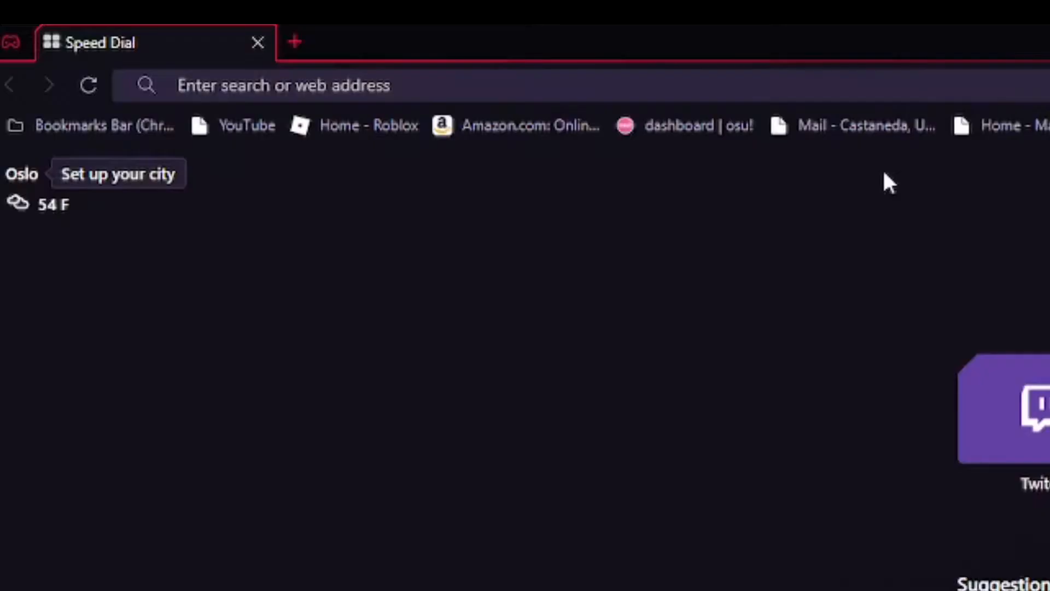
Search the address bar for 'roblox fps unlocker' to reach the GitHub releases result
text(roblox fps unlocker)
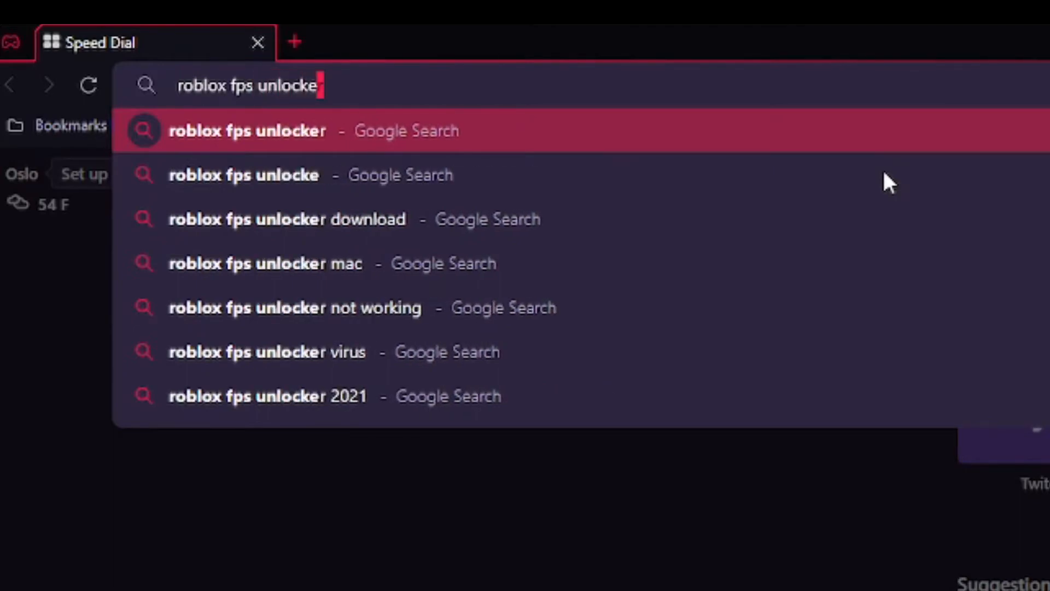
key(Return)
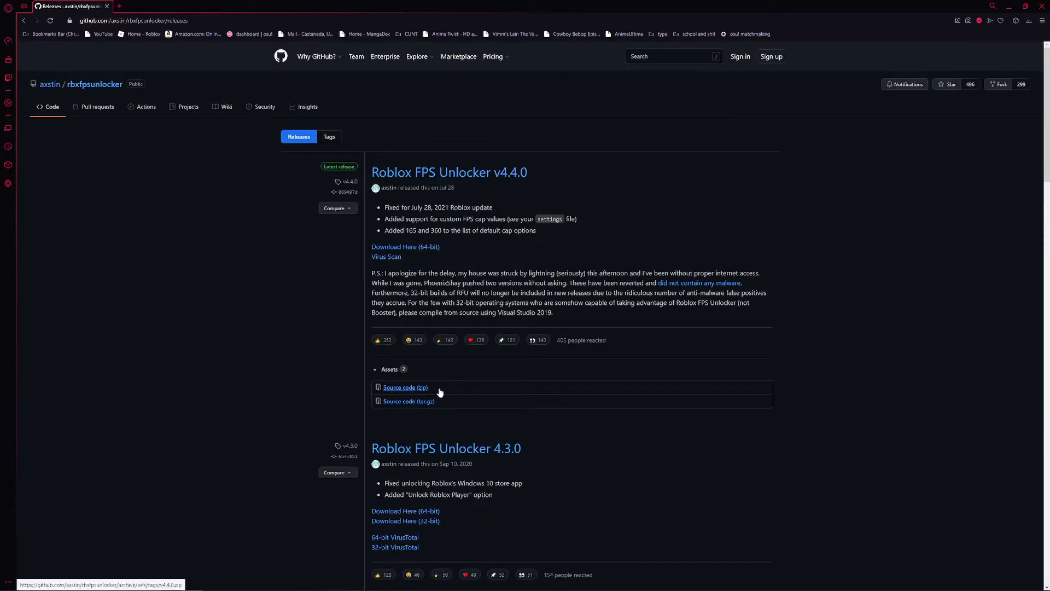
Download the 64-bit rbxfpsunlocker v4.4.0 zip and reveal it in the Downloads folder
scroll(down, 3)
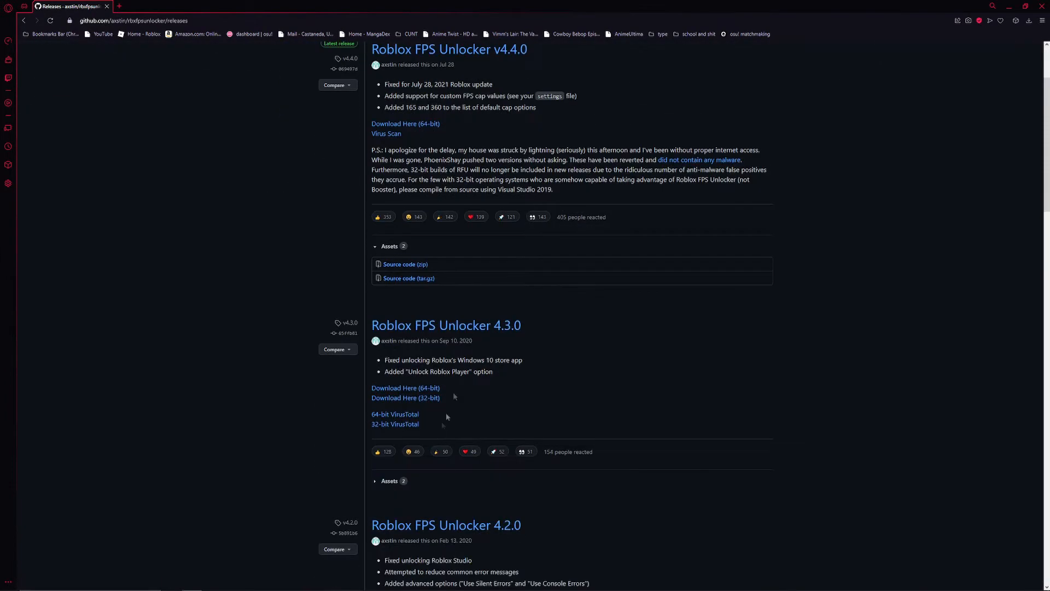
scroll(up, 3)
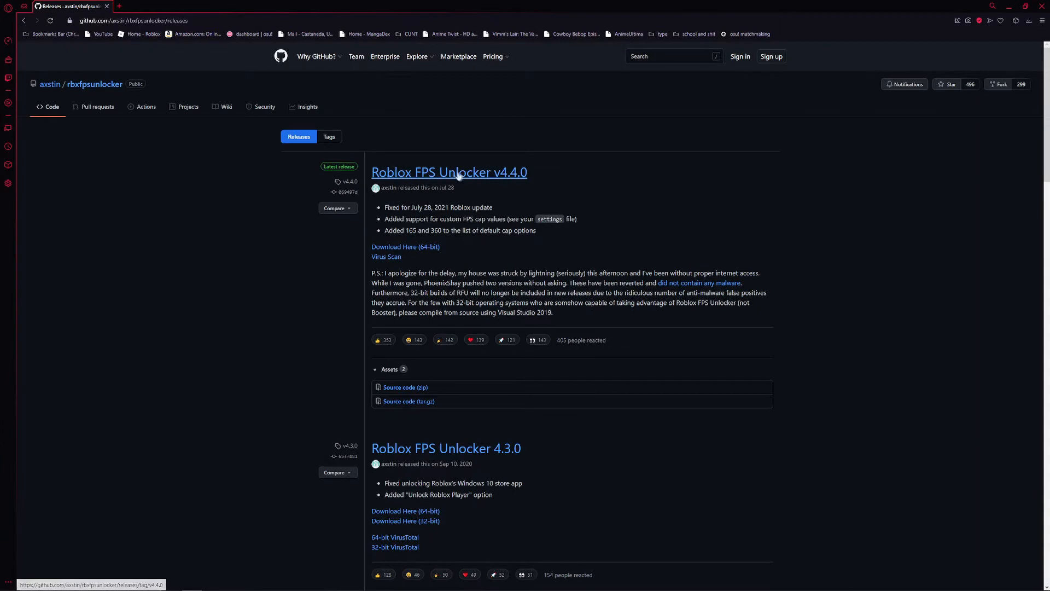
mouse_move(409, 251)
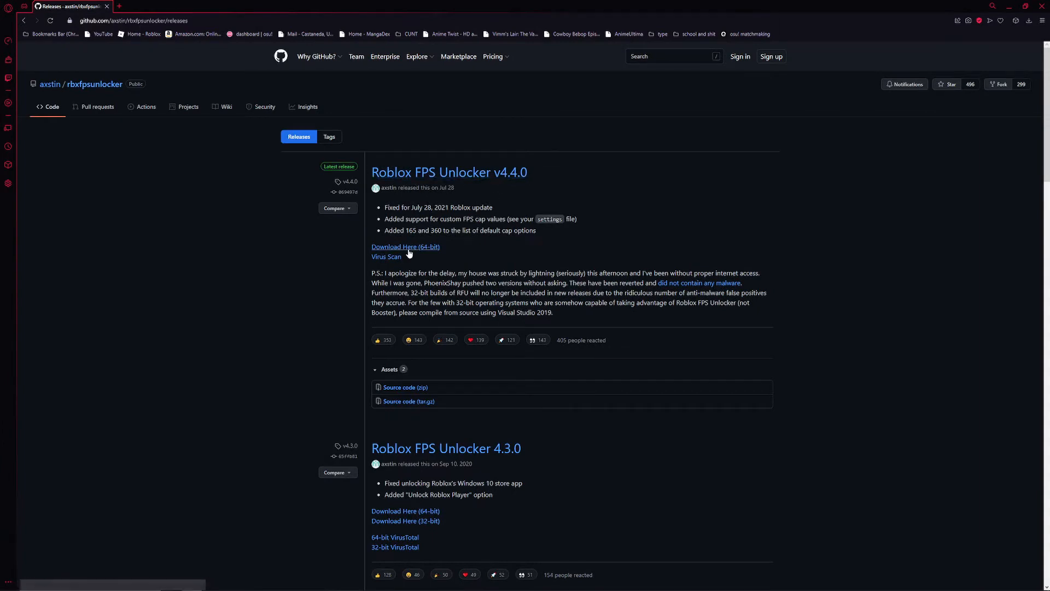
click(405, 247)
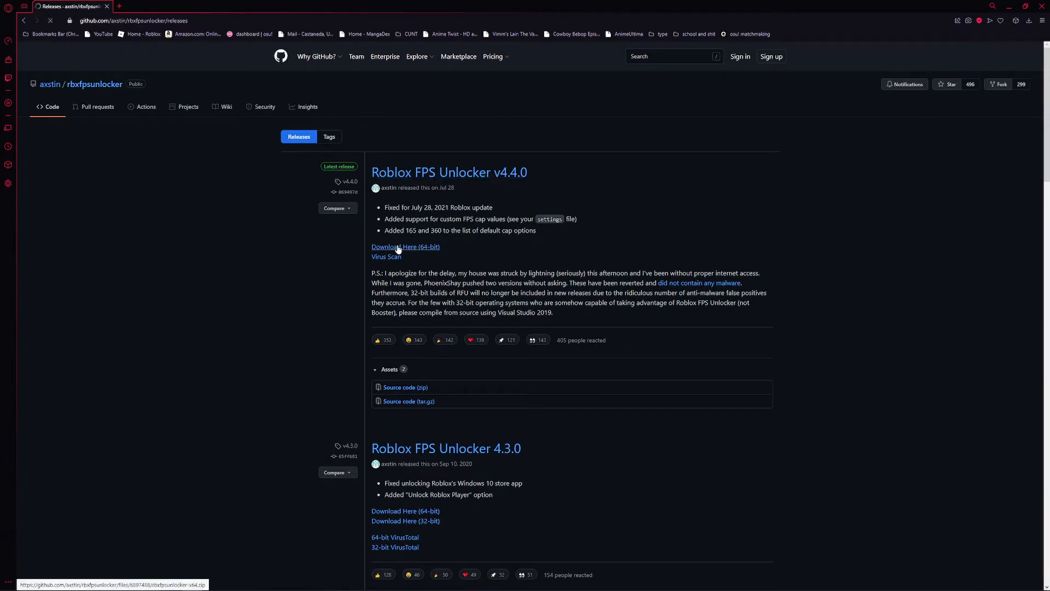
click(405, 246)
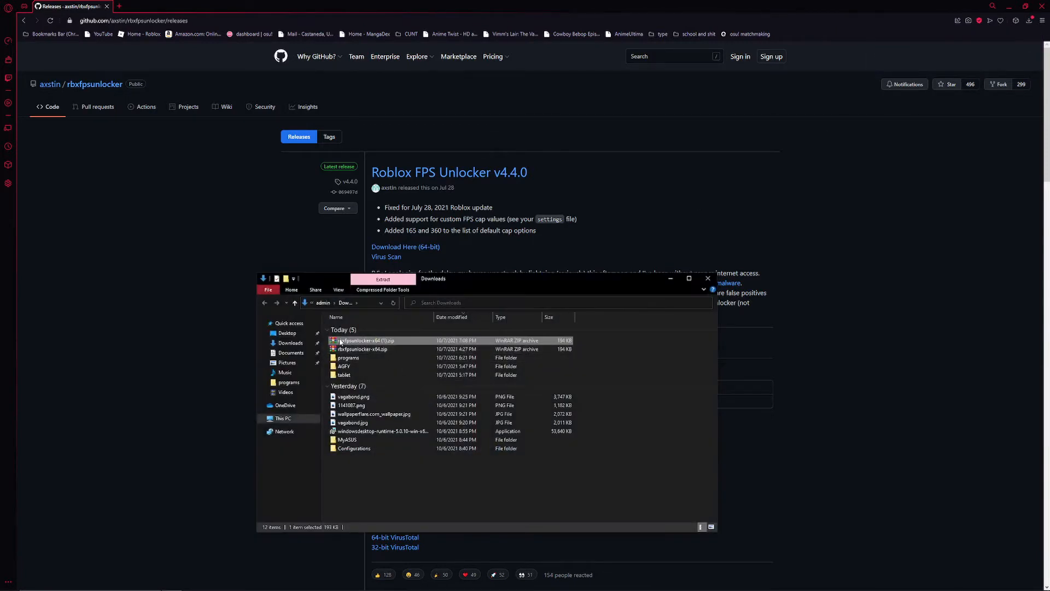
mouse_move(361, 342)
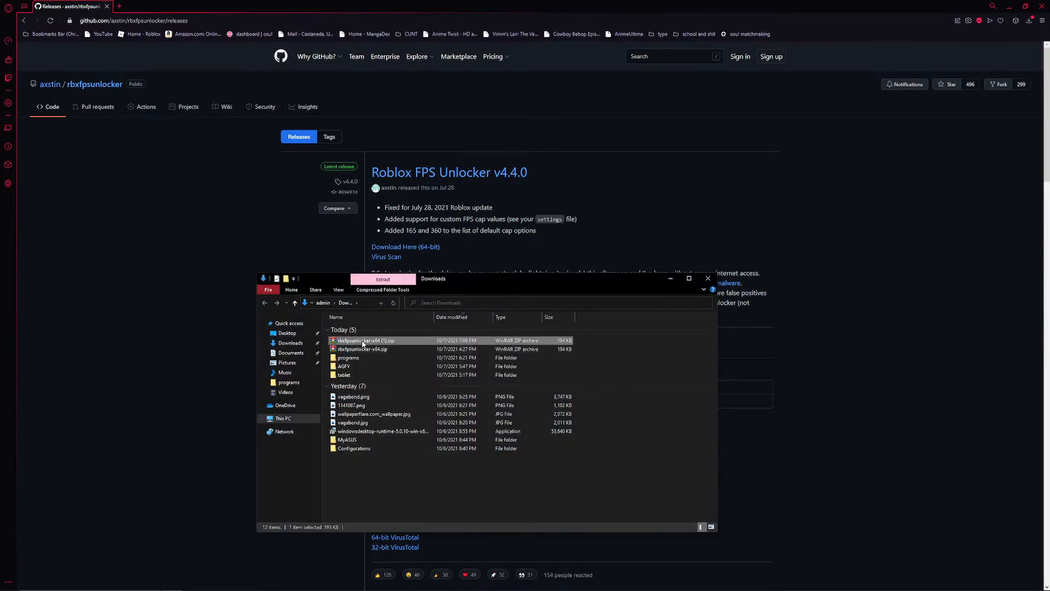
Extract rbxfpsunlocker-x64.zip in Downloads and launch the extracted rbxfpsunlocker.exe
right_click(361, 340)
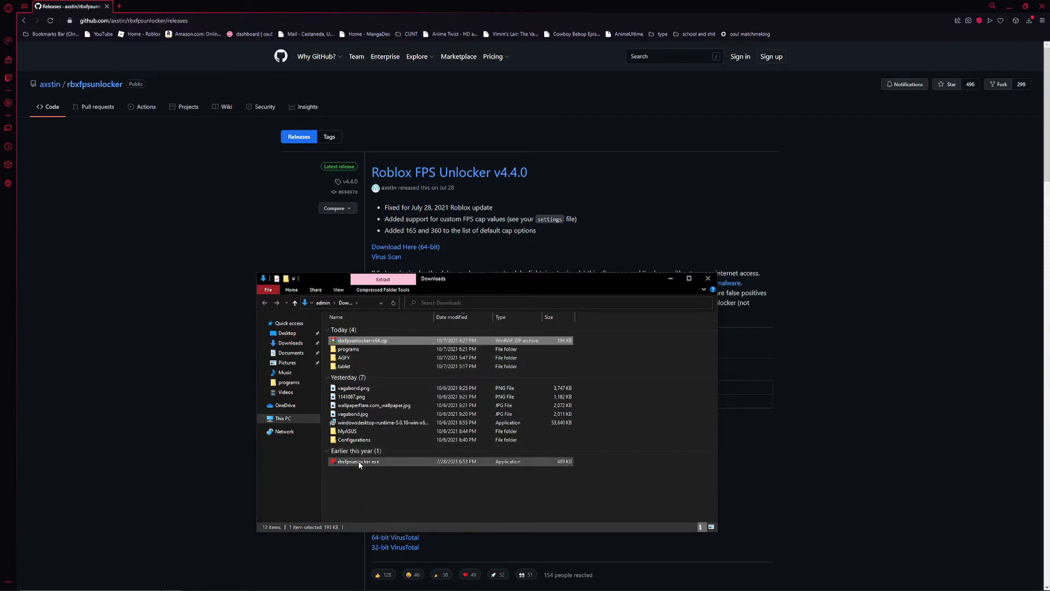
mouse_move(357, 462)
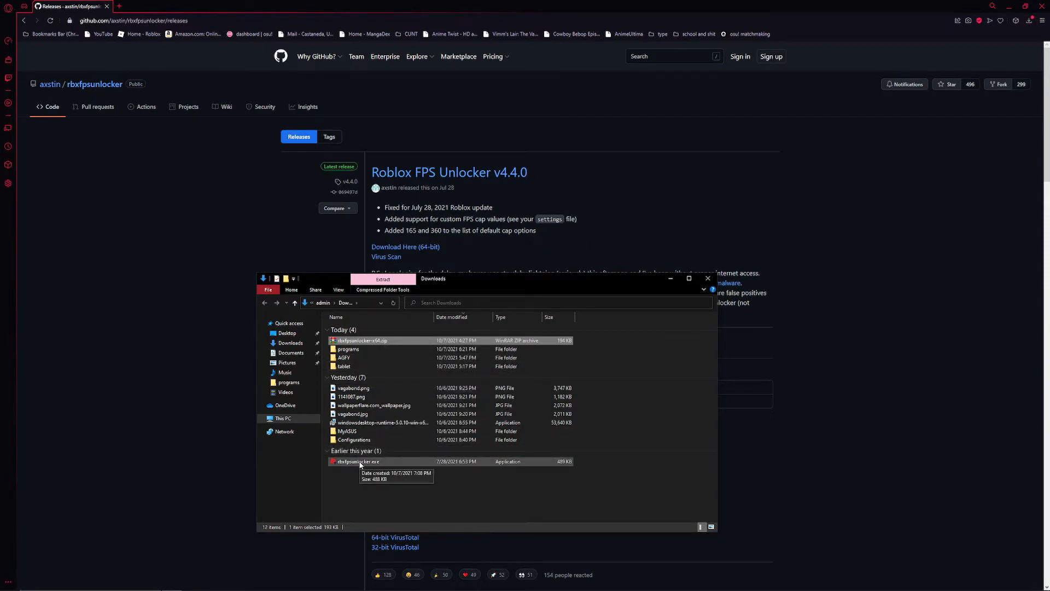
double_click(359, 462)
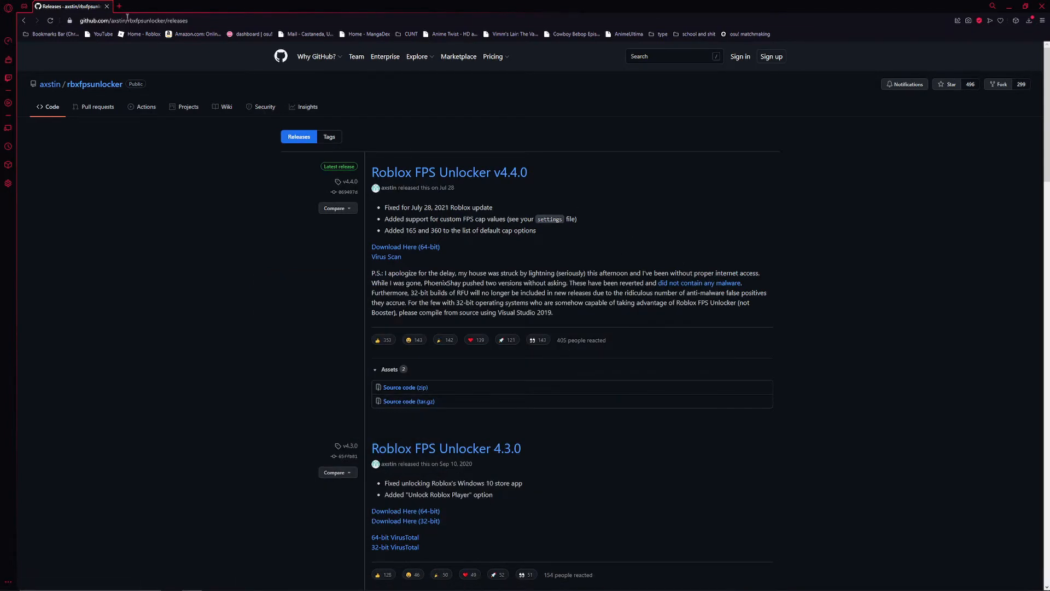
Start a new browser tab for the Roblox Arsenal game page
click(140, 33)
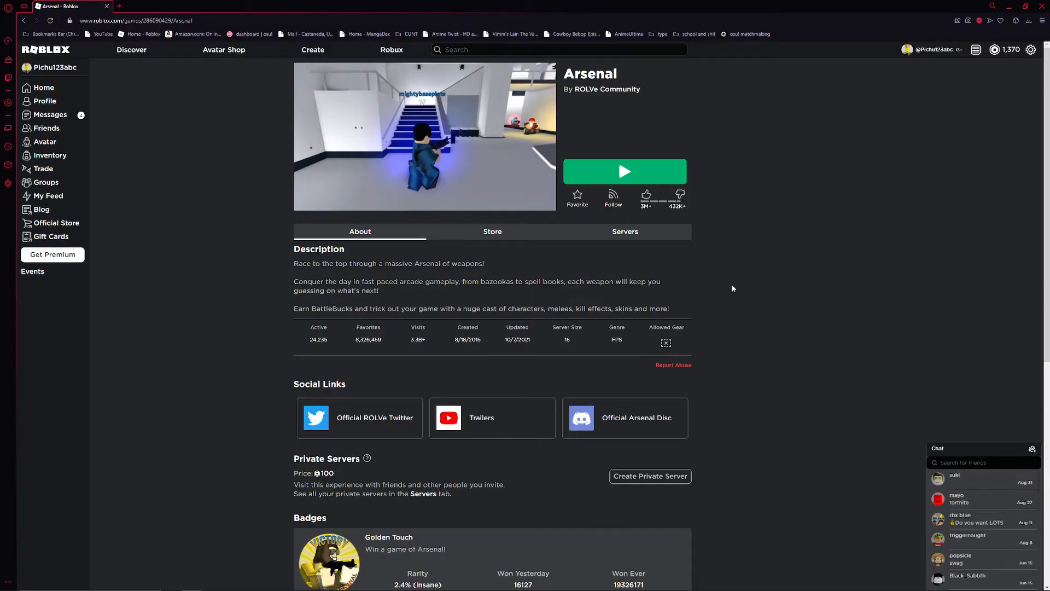
mouse_move(824, 337)
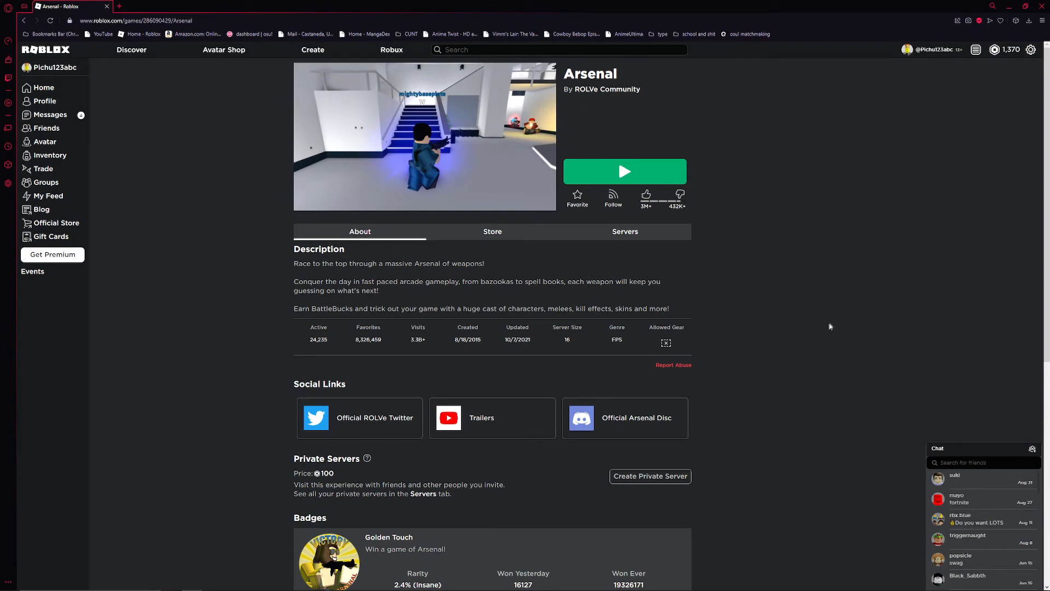
mouse_move(897, 277)
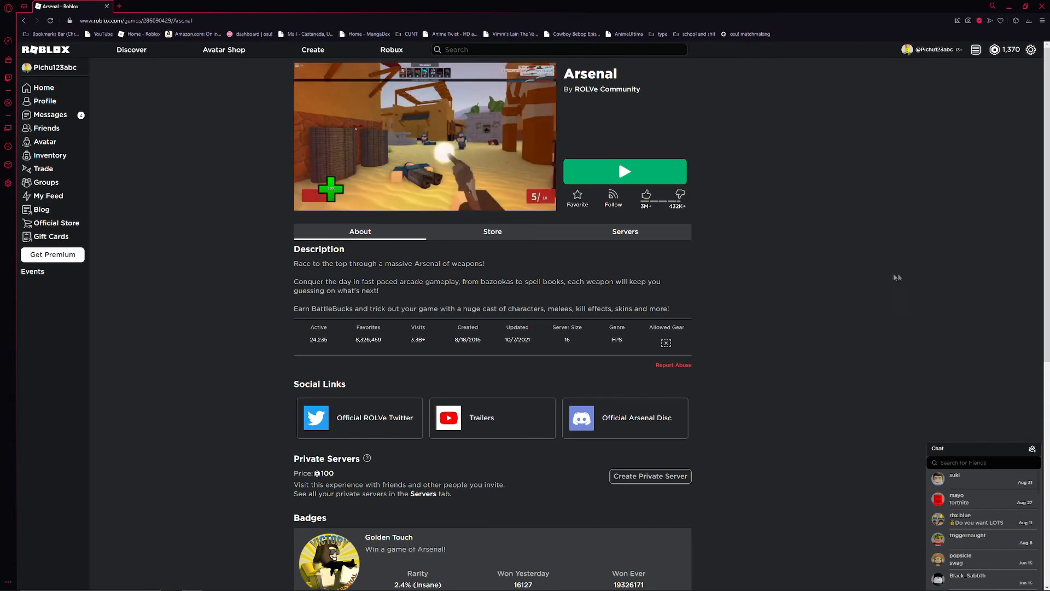